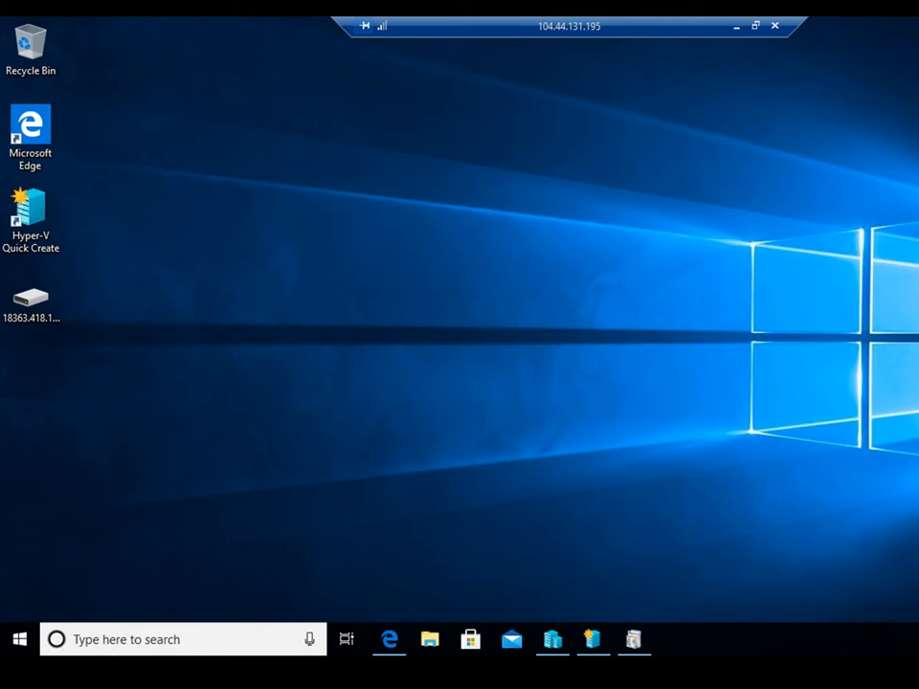
mouse_move(590, 280)
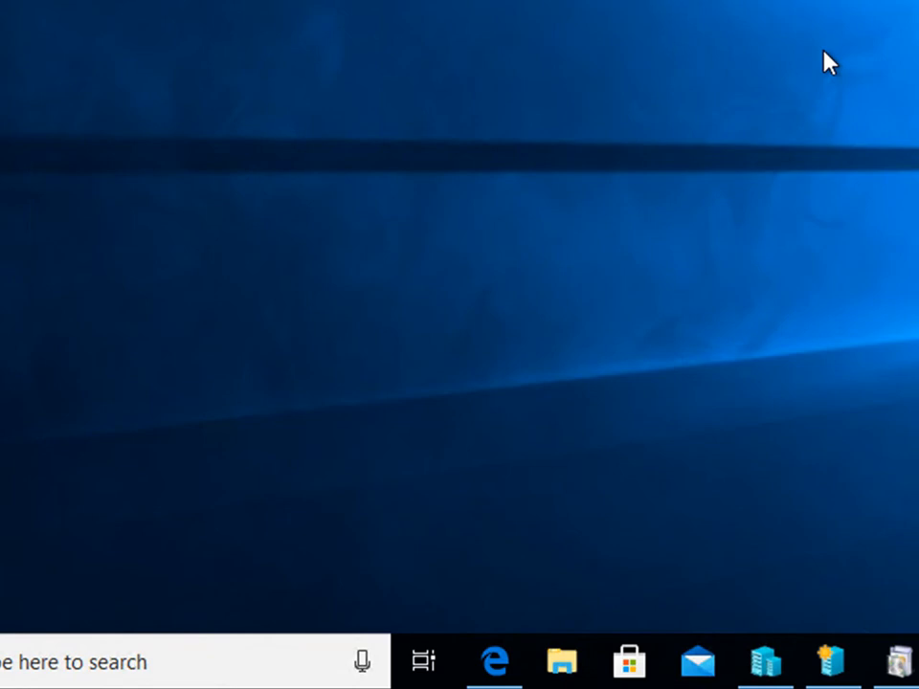
mouse_move(828, 659)
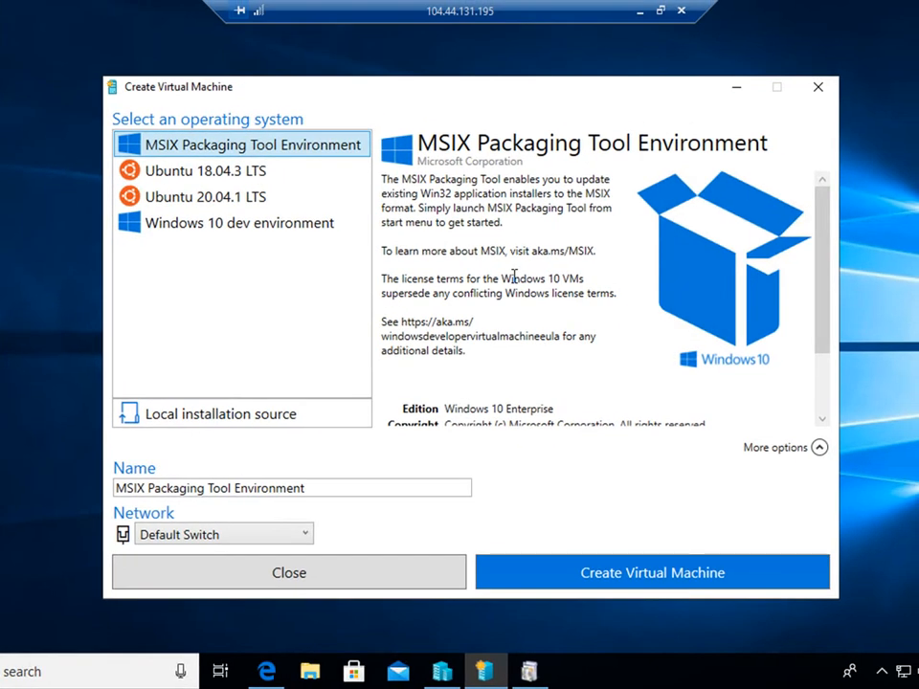
mouse_move(168, 109)
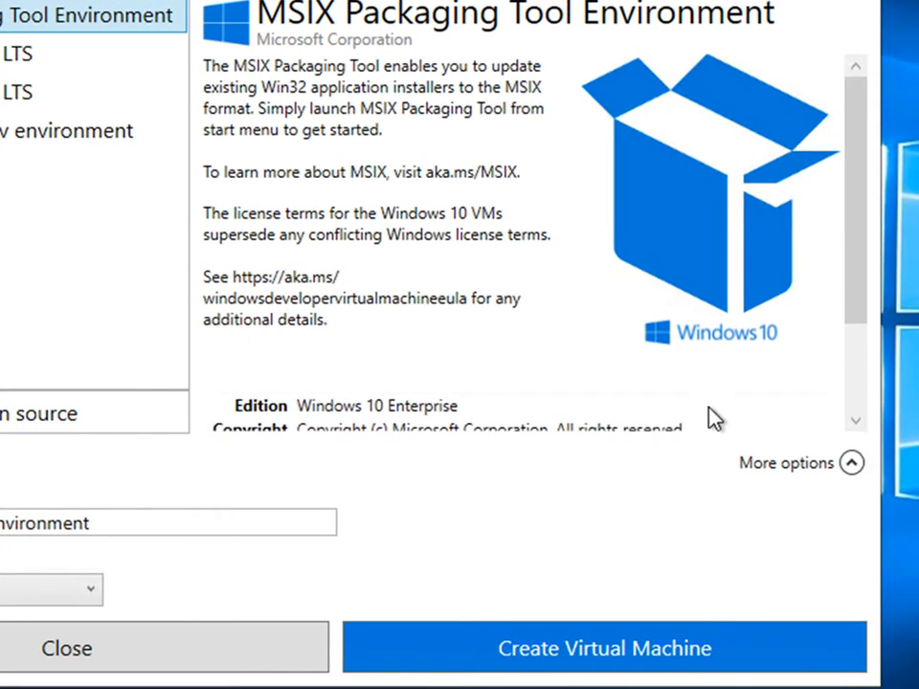
- Try Local Installation Source, cancel the ISO/VHD file browser, and return to the MSIX Packaging Tool Environment image
left_click(601, 647)
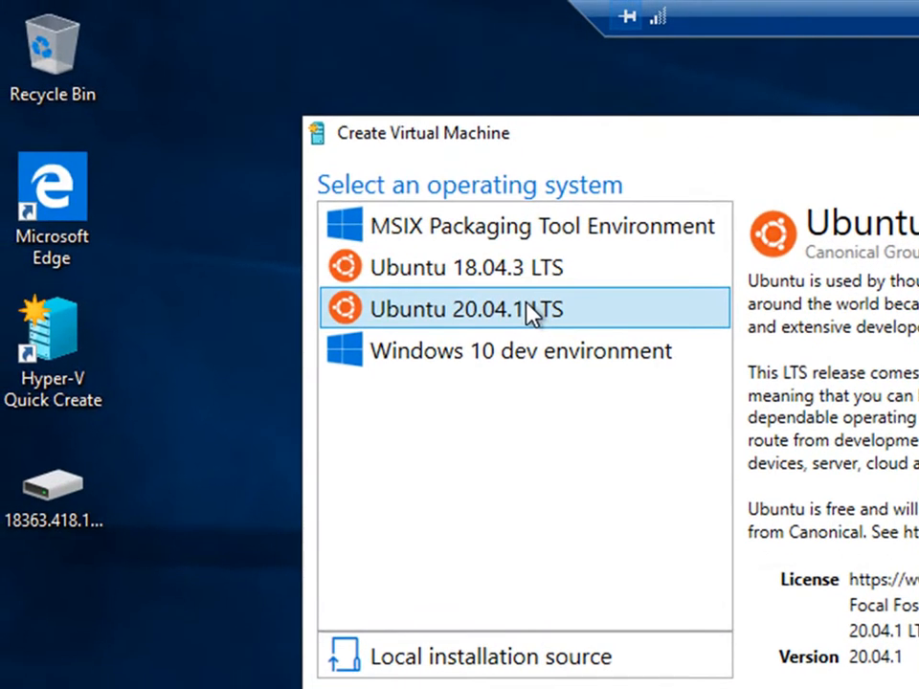
left_click(521, 351)
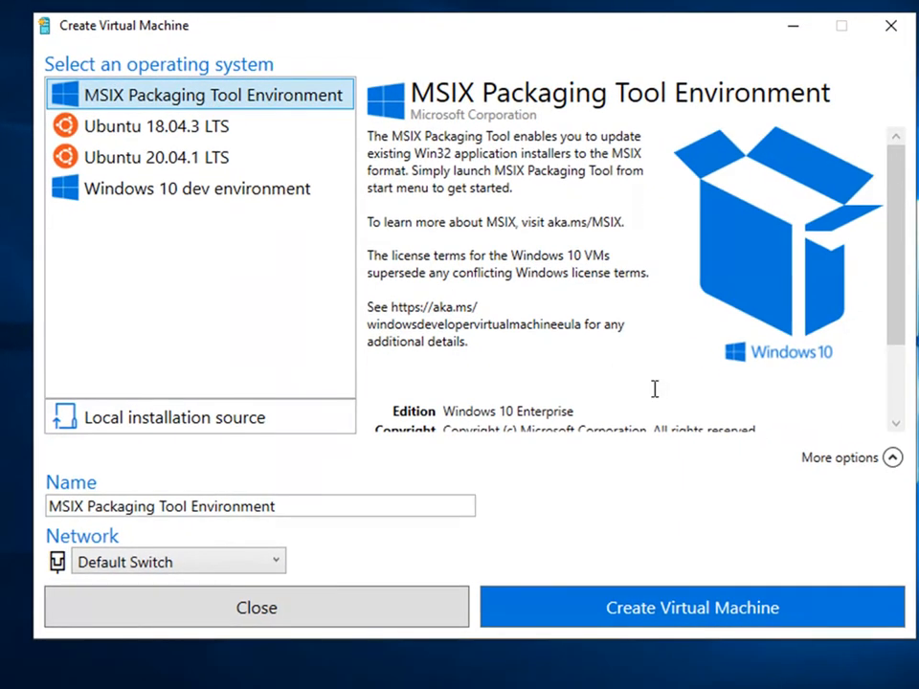
scroll("down", 3)
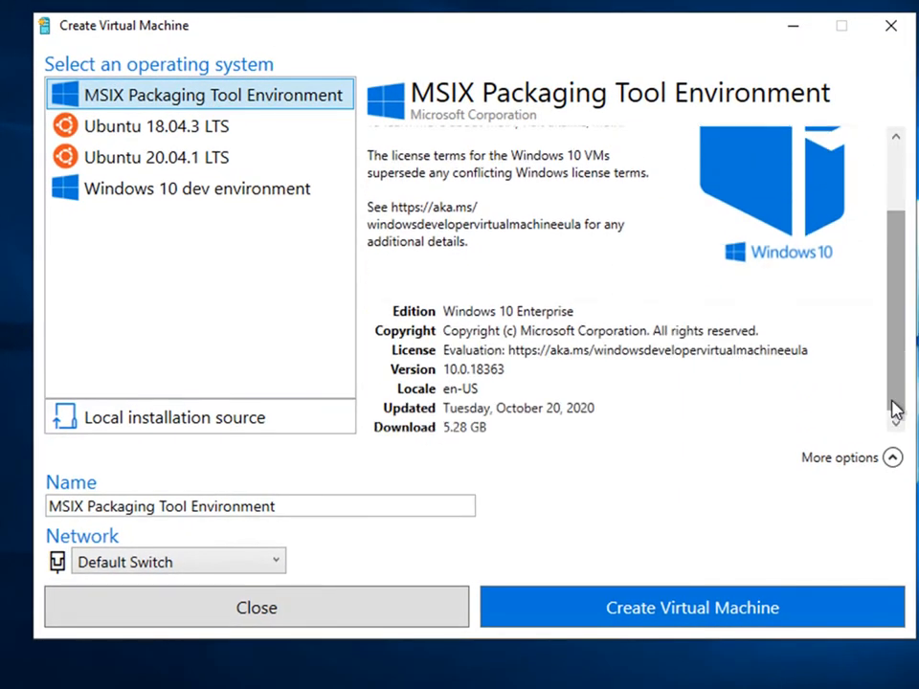
left_click(174, 418)
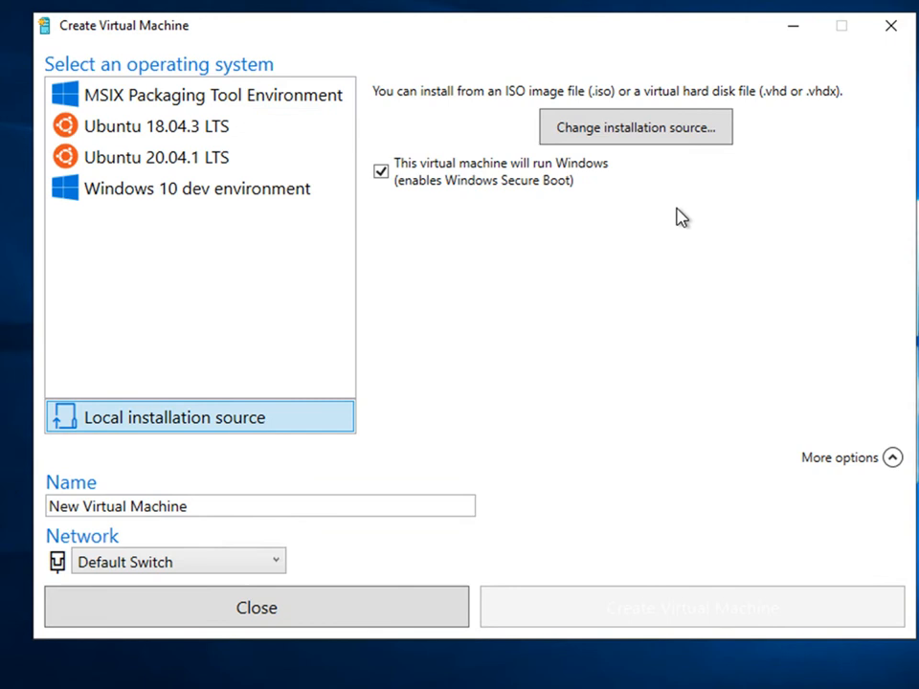
mouse_move(498, 97)
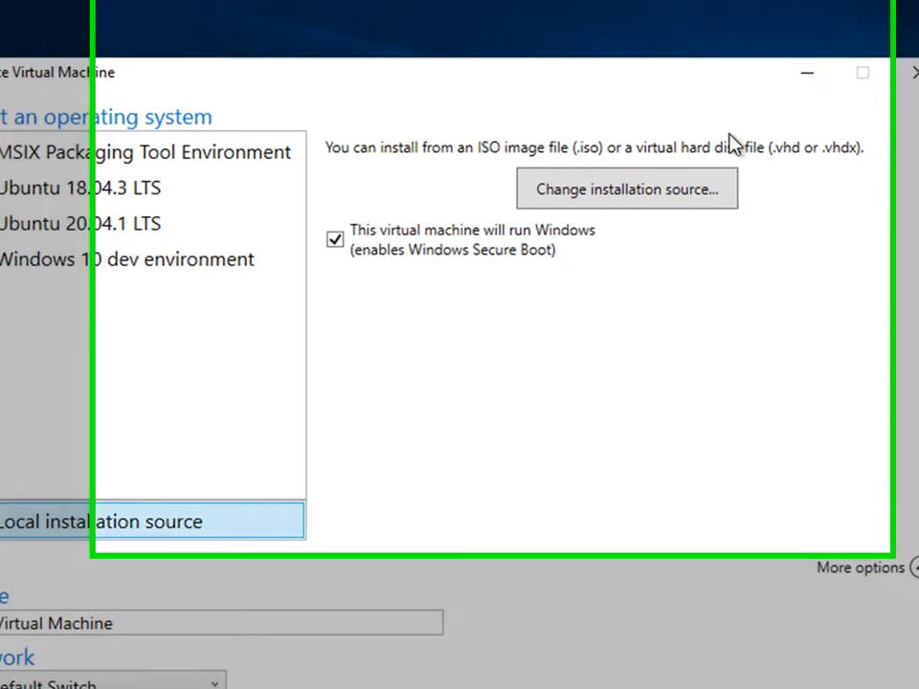
left_click(626, 190)
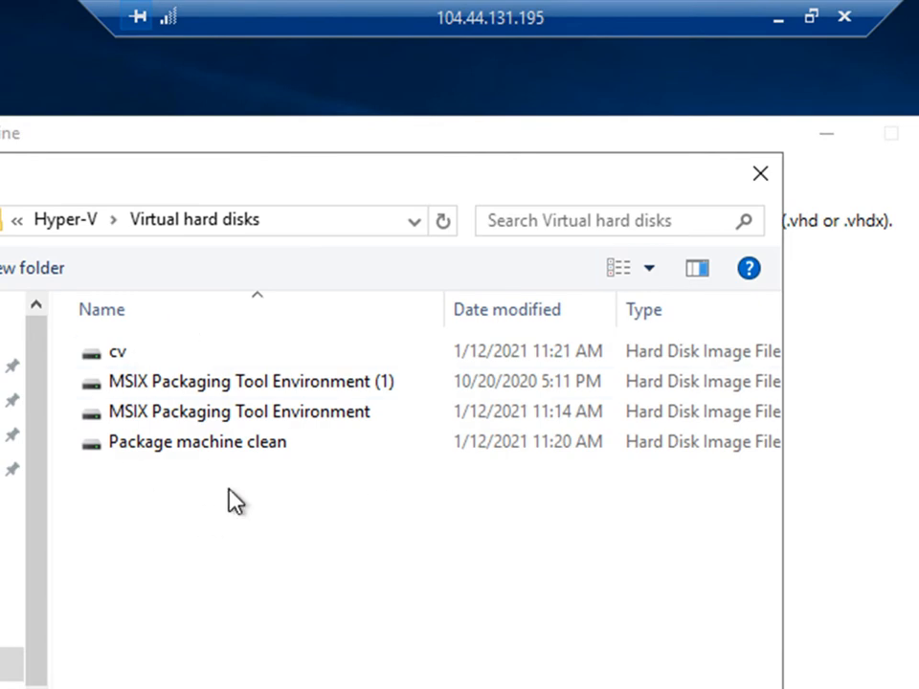
mouse_move(763, 173)
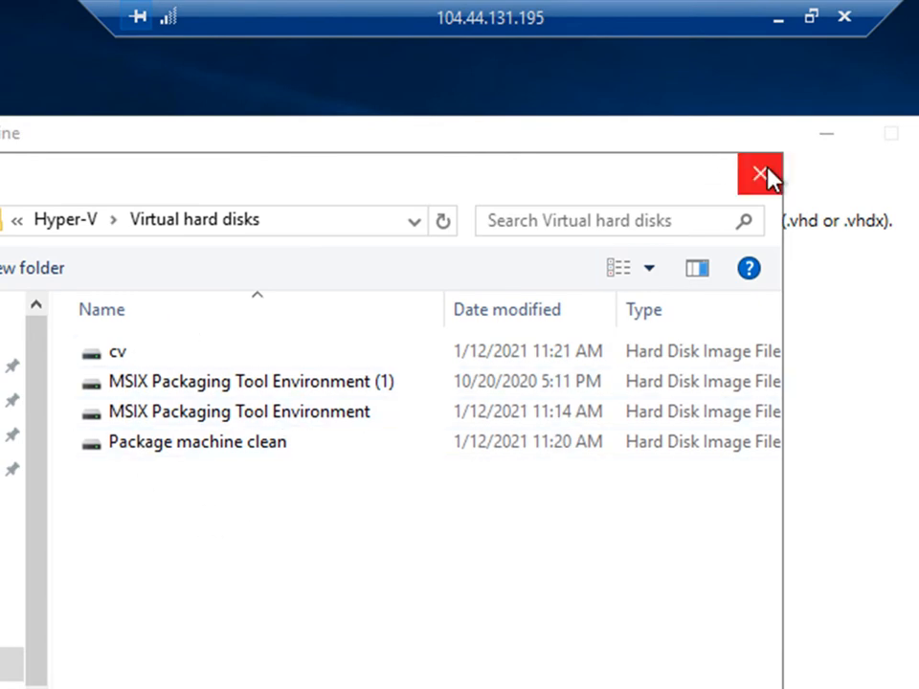
left_click(756, 171)
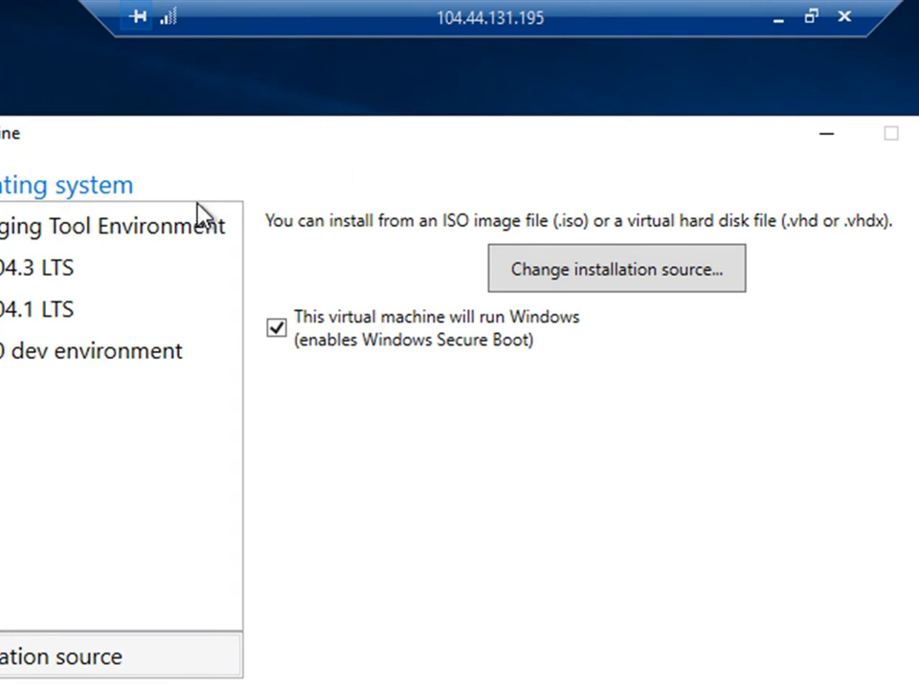
left_click(115, 226)
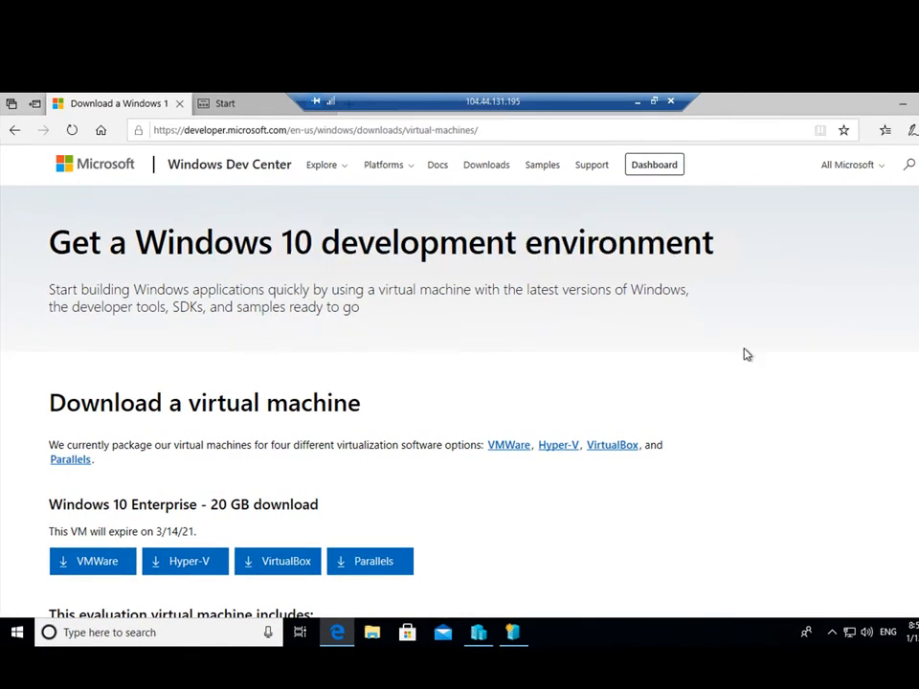
- Check the local-source browser once more, then keep MSIX Packaging Tool Environment selected and review its description
scroll("down", 3)
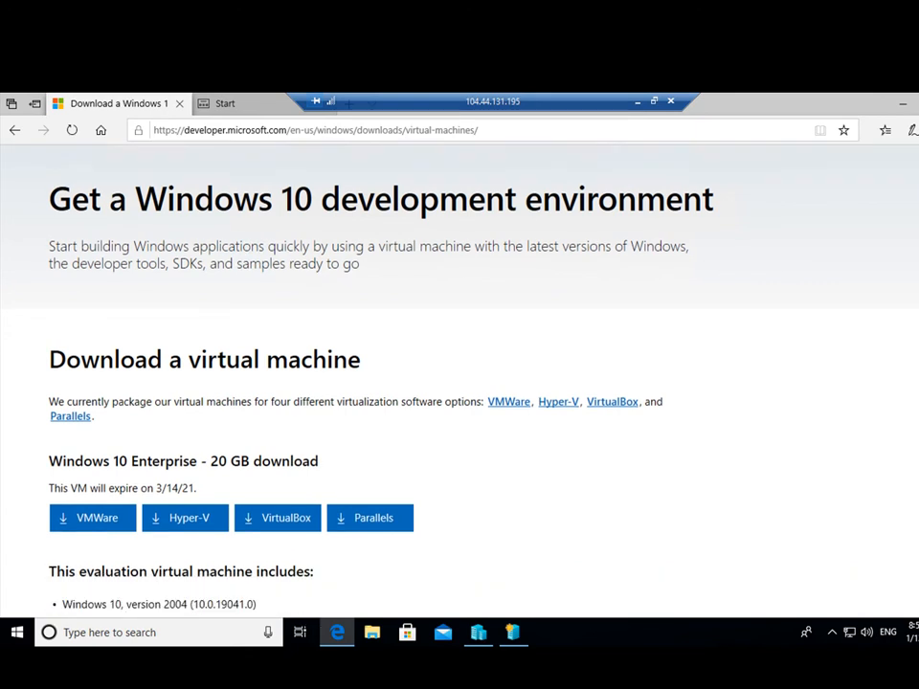
scroll("down", 3)
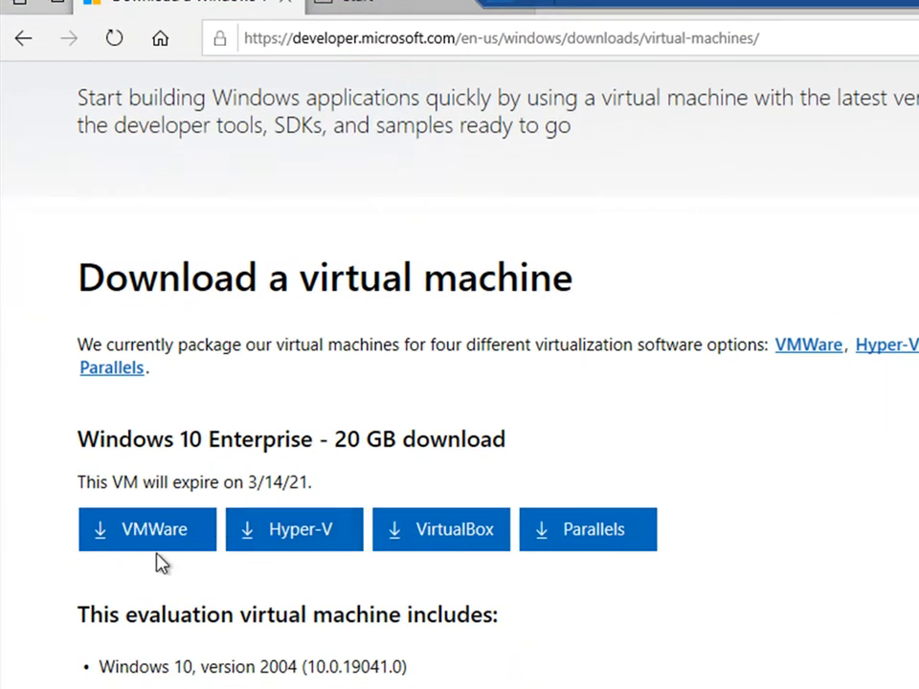
mouse_move(411, 544)
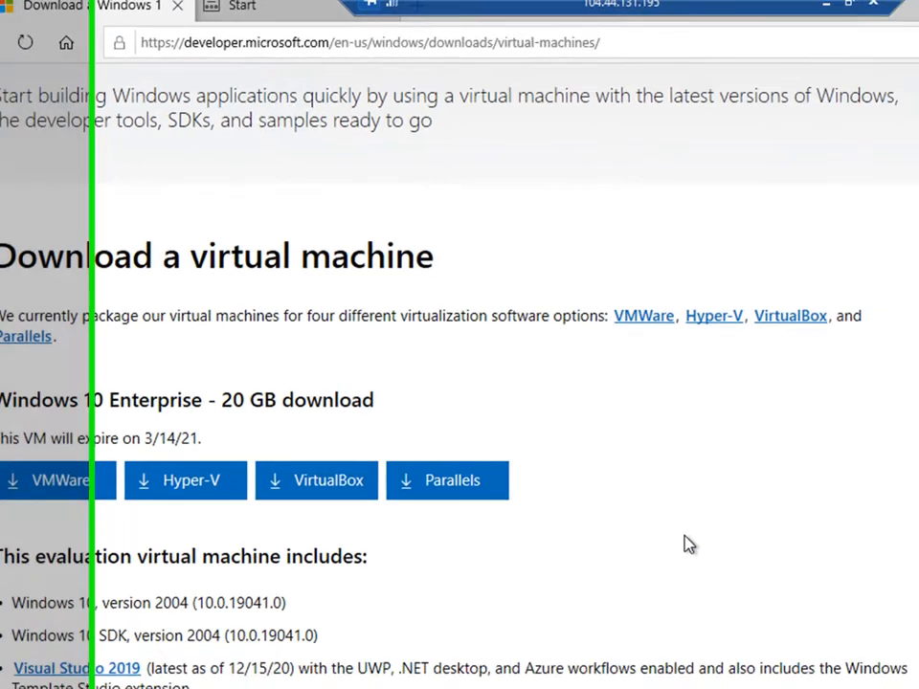
scroll("down", 3)
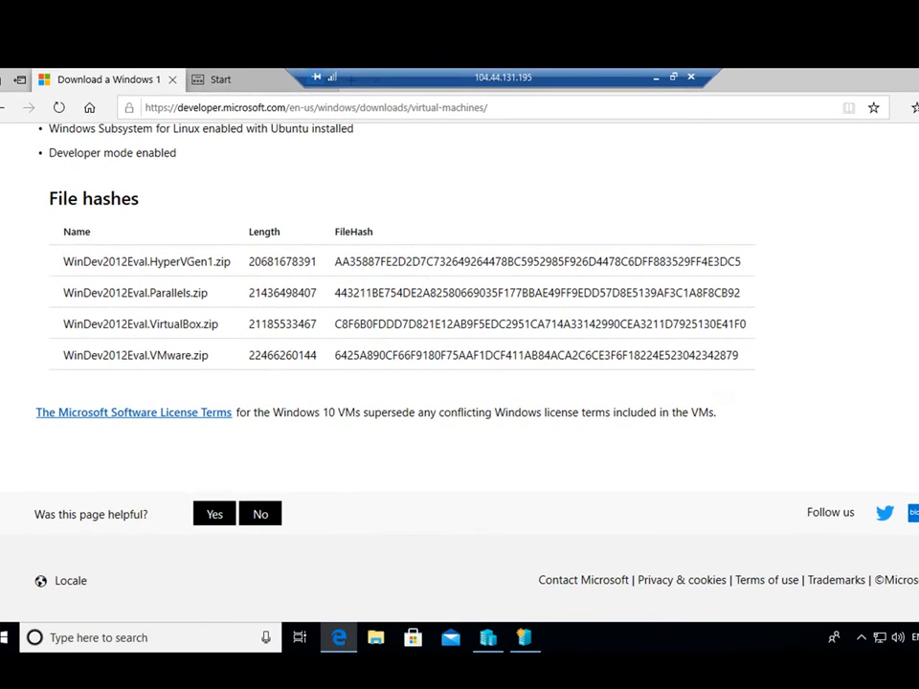
scroll("up", 3)
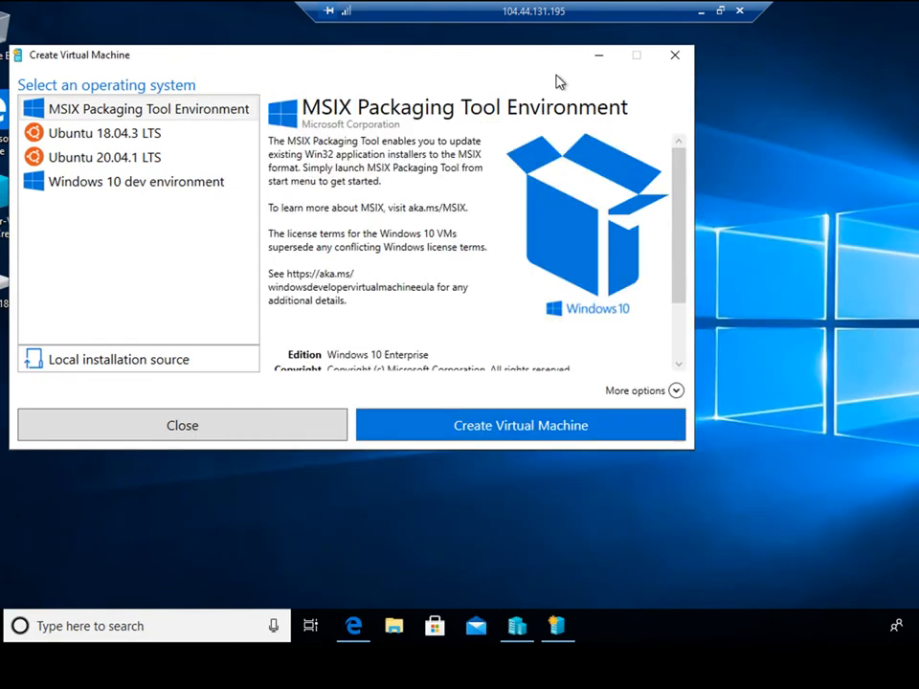
mouse_move(480, 59)
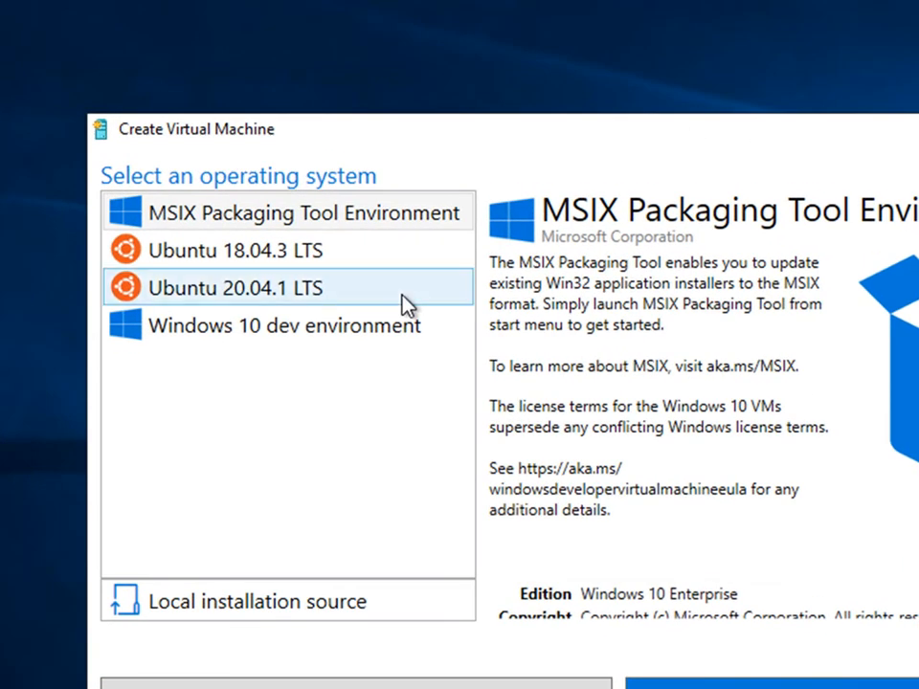
left_click(239, 601)
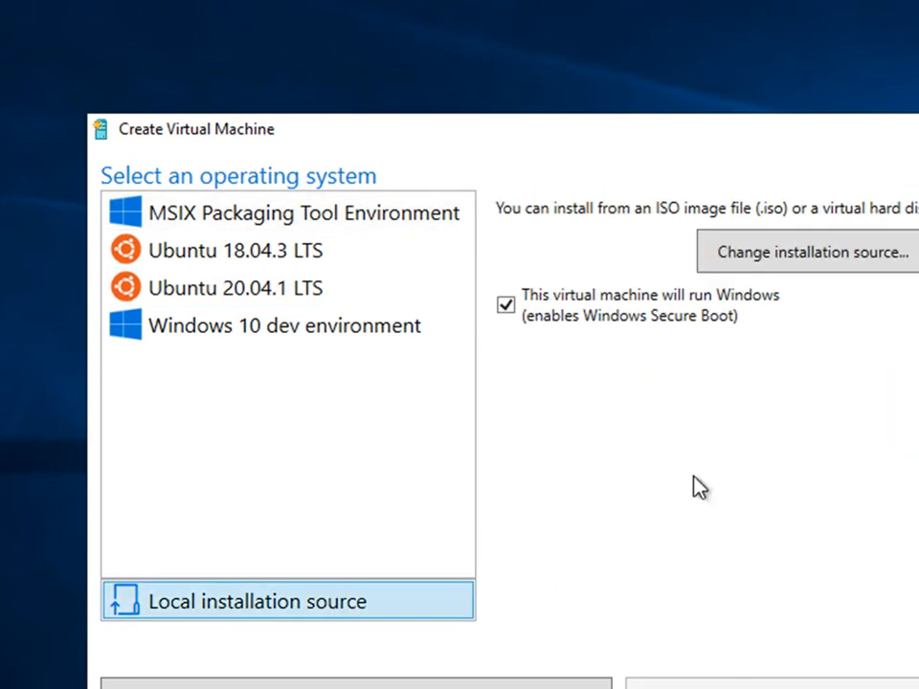
left_click(816, 253)
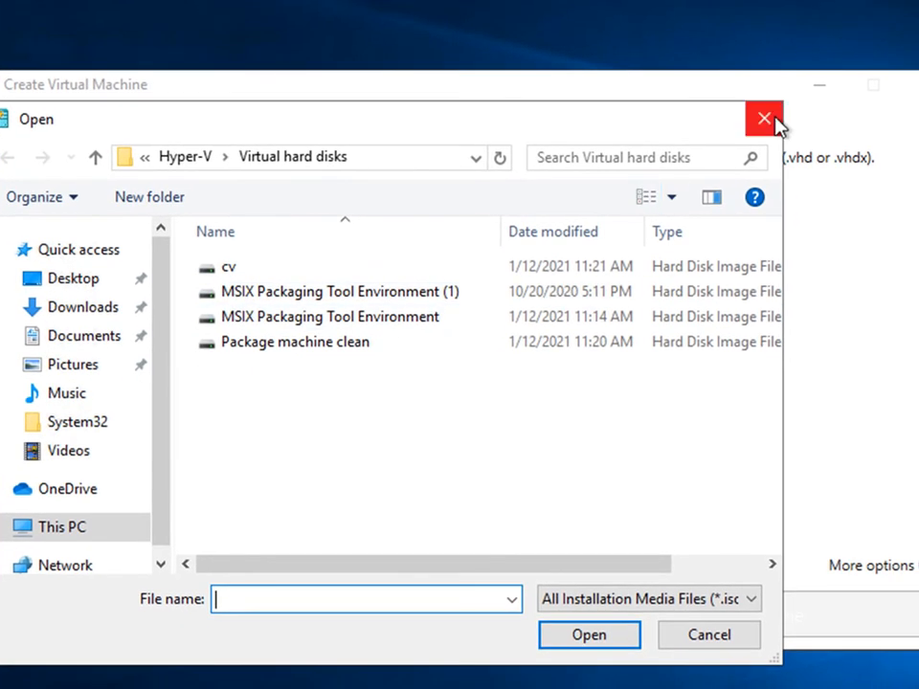
mouse_move(777, 125)
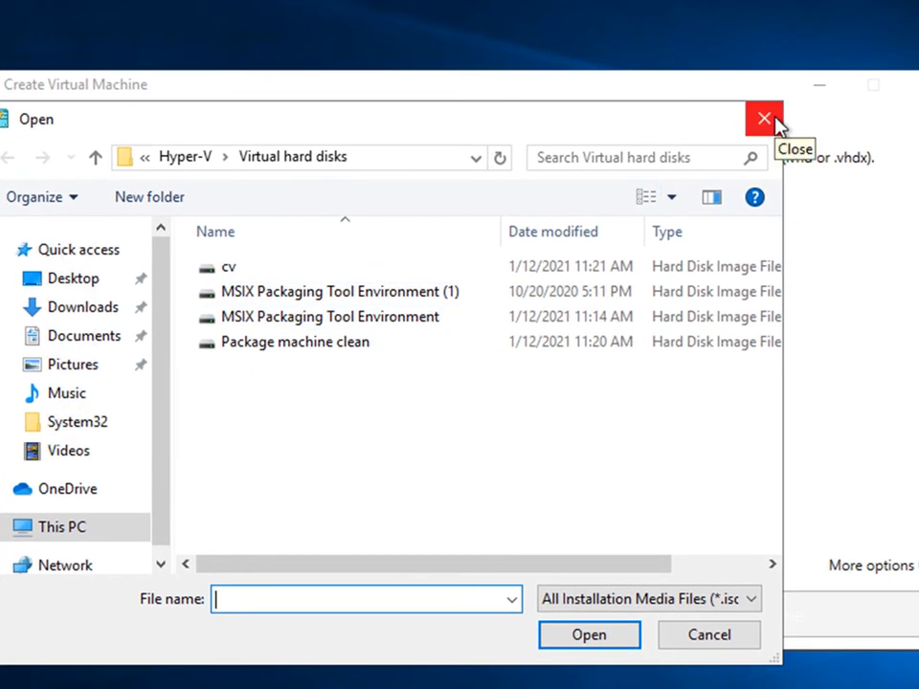
left_click(758, 115)
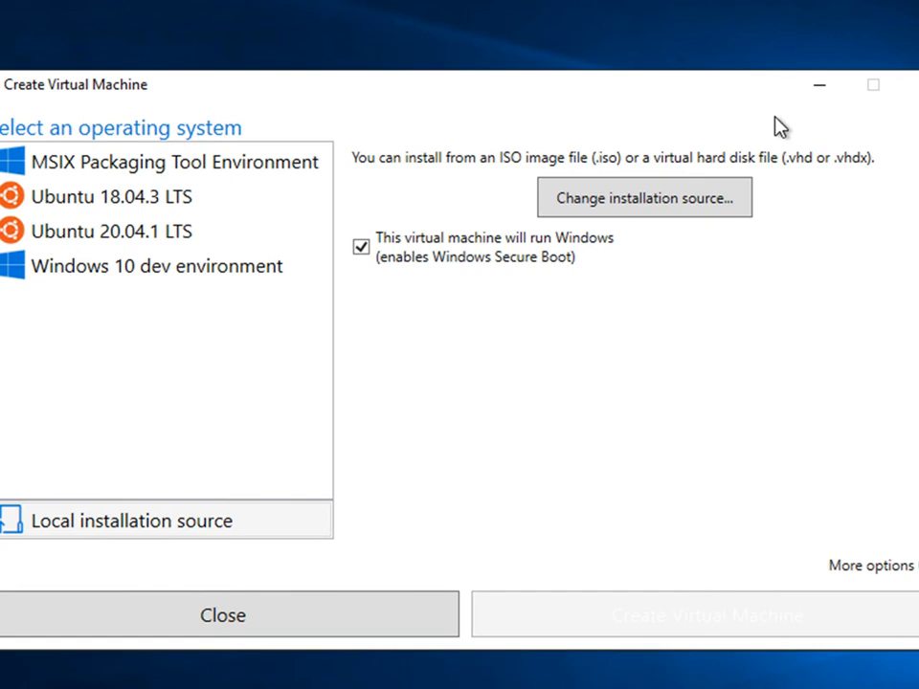
mouse_move(491, 593)
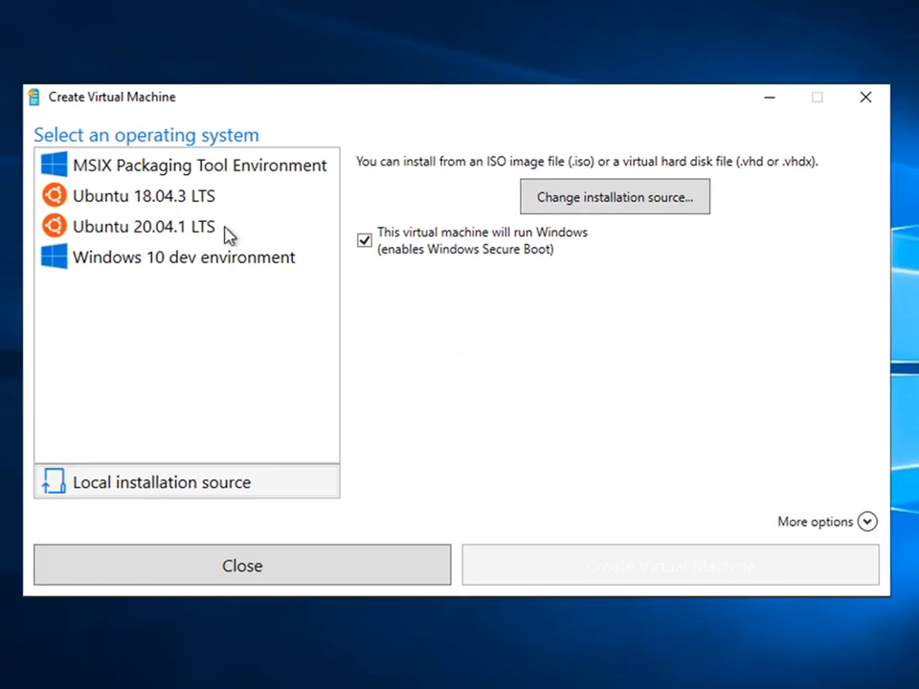
left_click(188, 164)
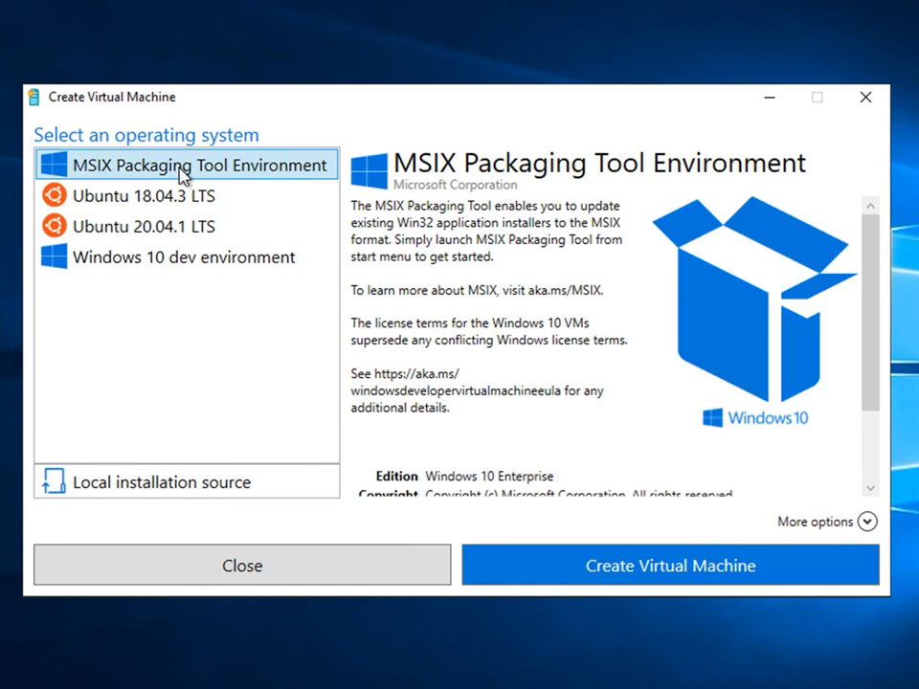
mouse_move(406, 173)
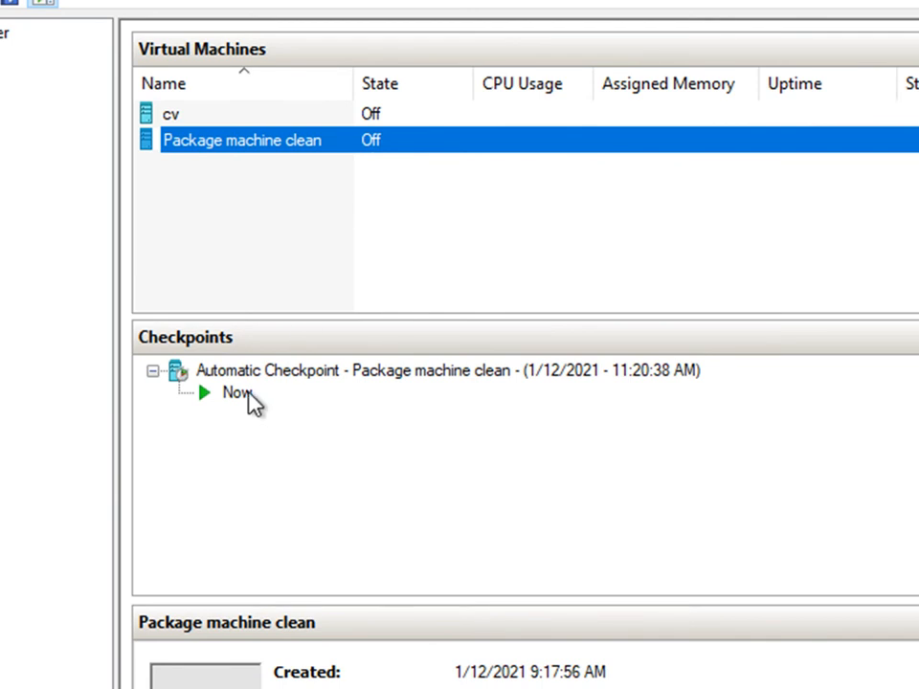
left_click(234, 394)
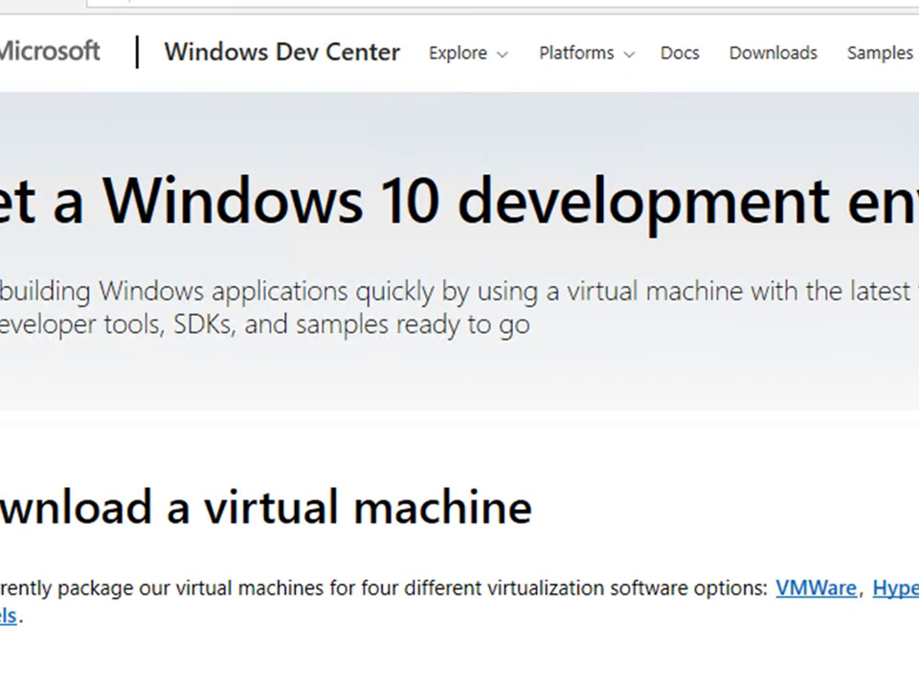
scroll("down", 3)
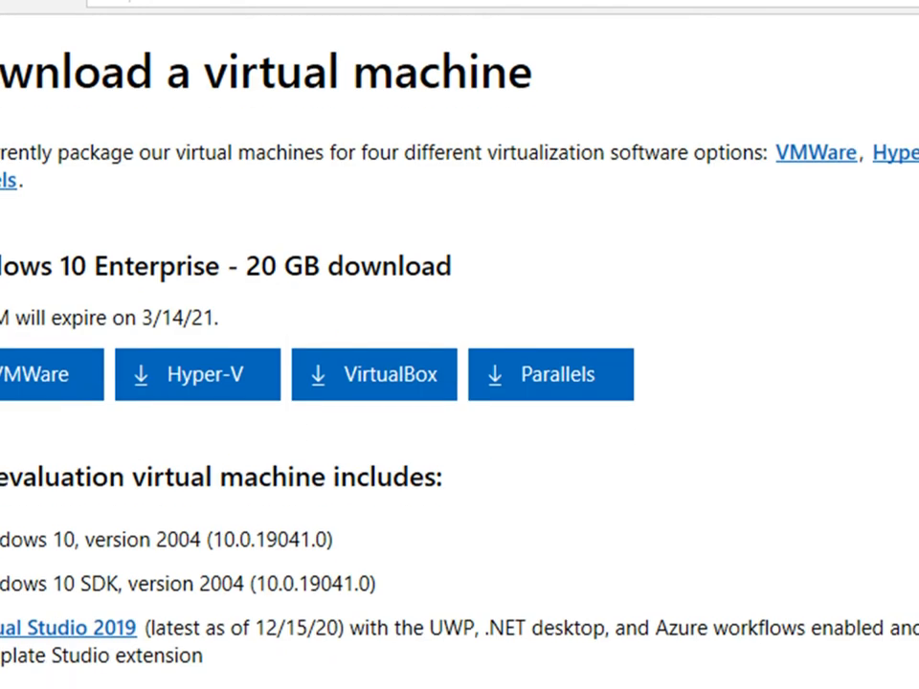
mouse_move(433, 429)
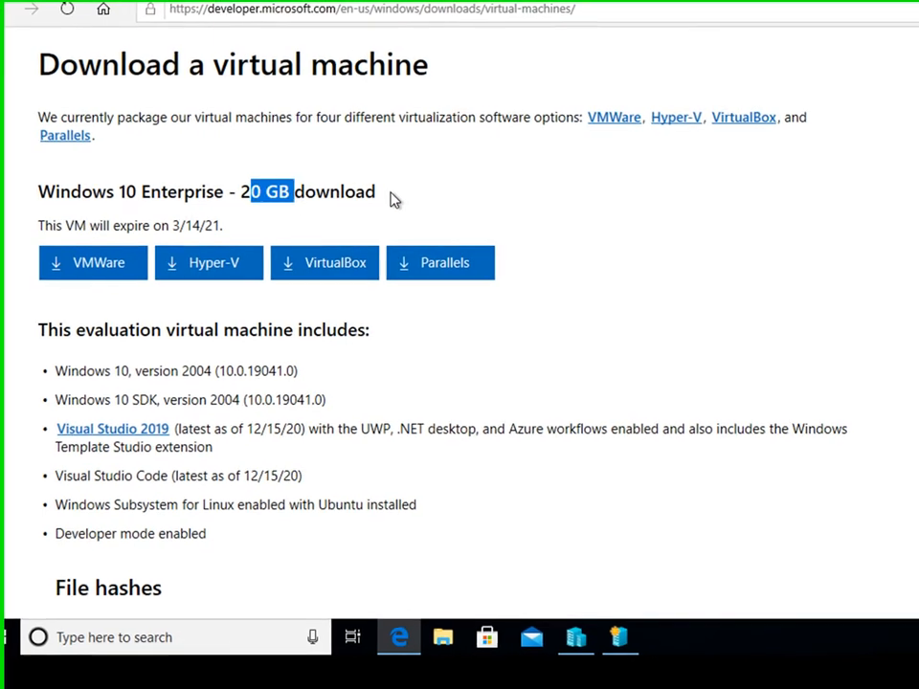
scroll("up", 3)
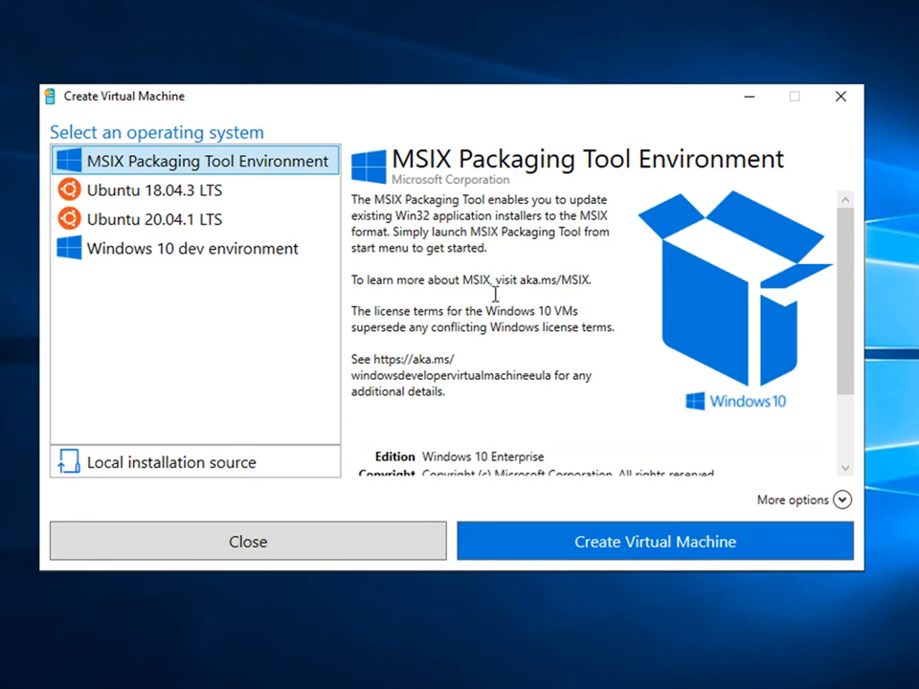
mouse_move(421, 169)
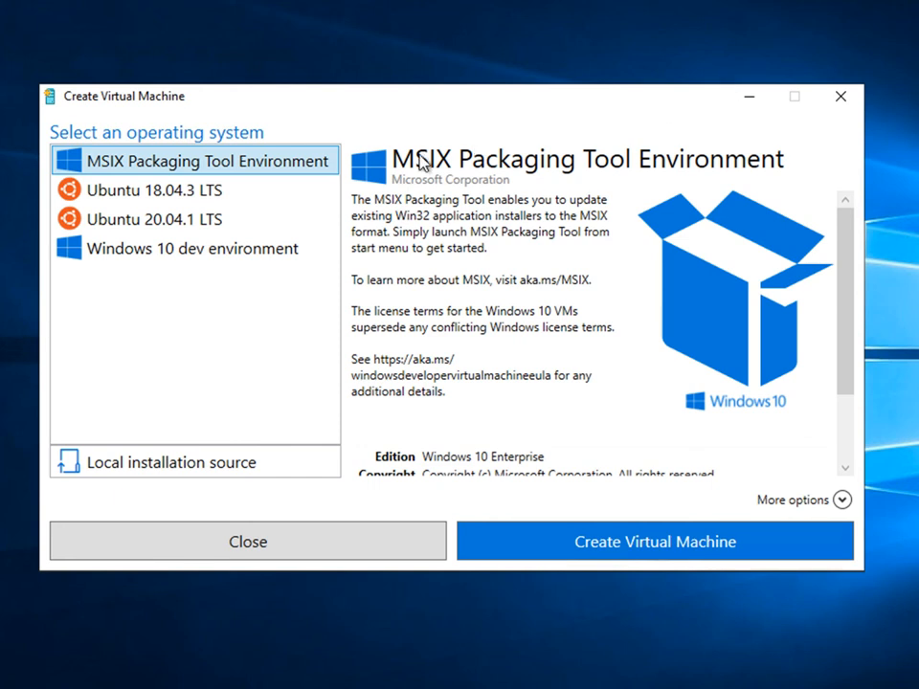